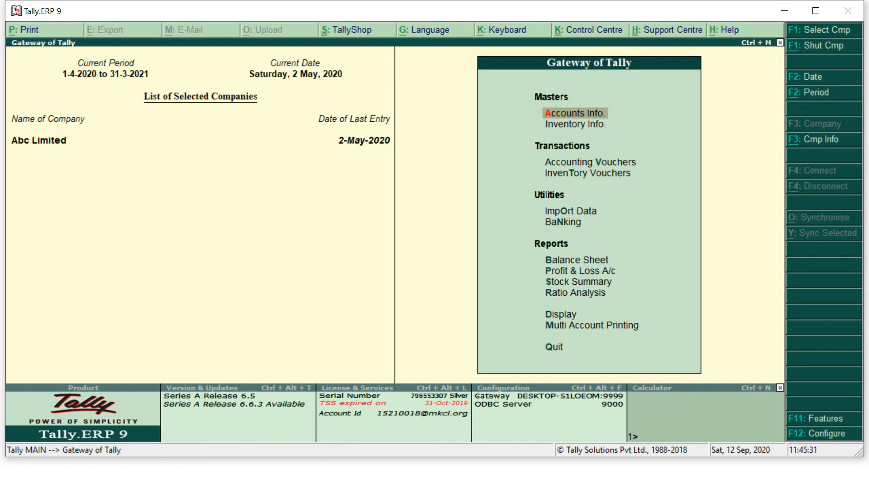
pyautogui.moveTo(4, 471)
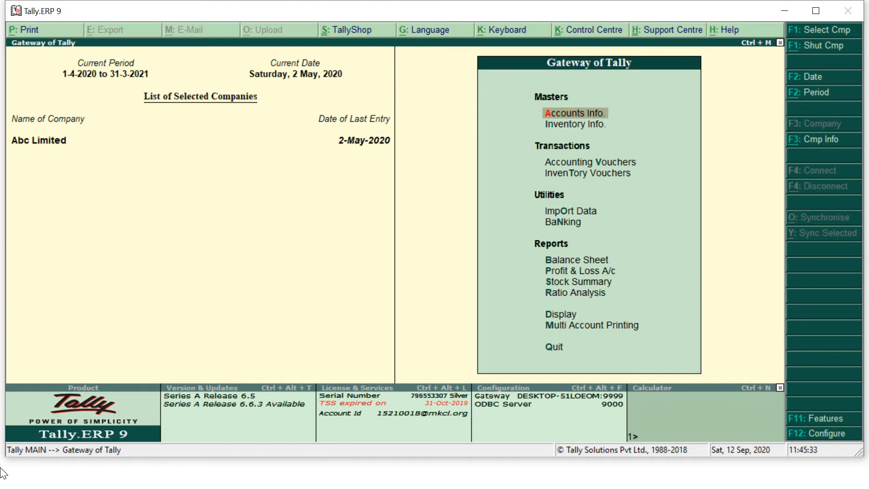
pyautogui.moveTo(522, 198)
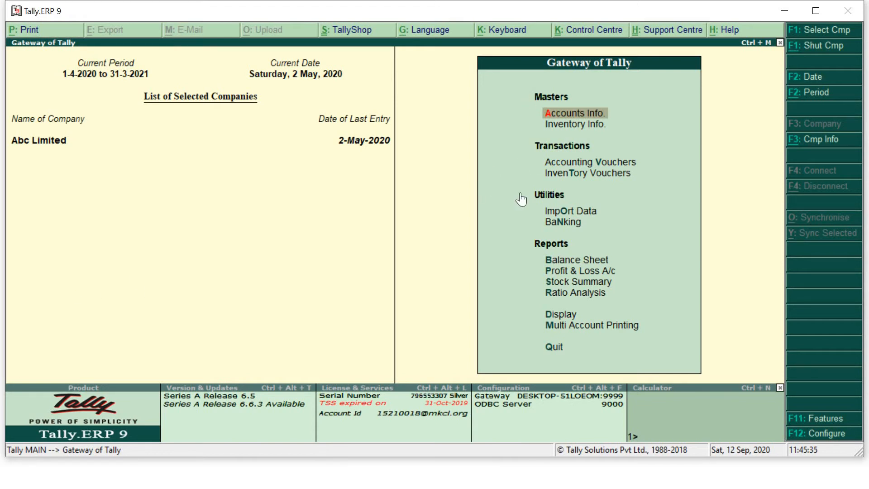
pyautogui.moveTo(534, 258)
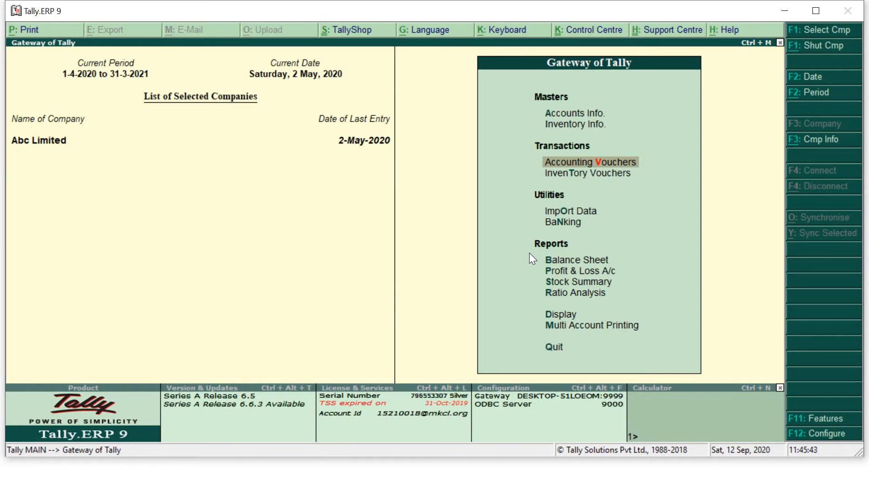
# Step: Choose Accounting Vouchers under Transactions on the Gateway of Tally
pyautogui.click(590, 161)
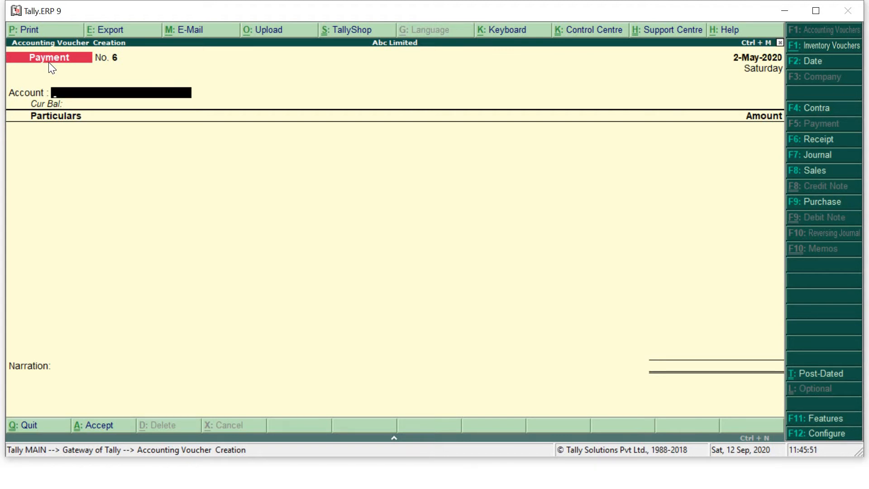
pyautogui.moveTo(819, 159)
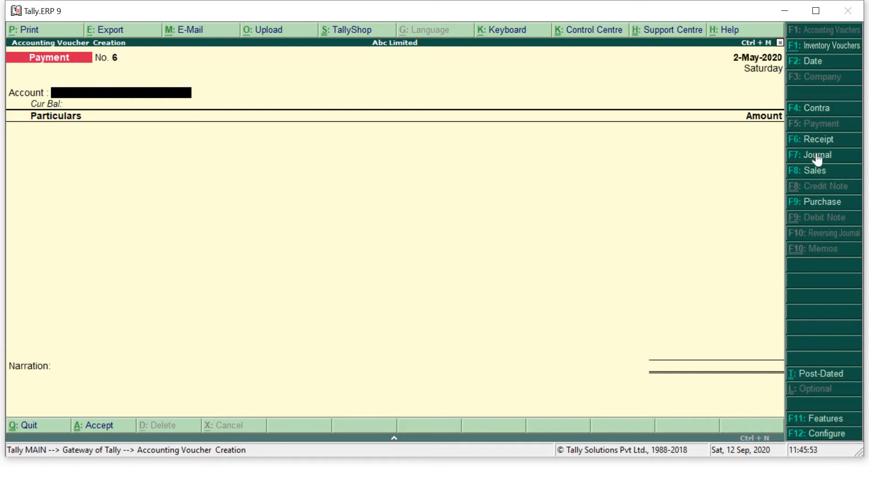
pyautogui.moveTo(800, 149)
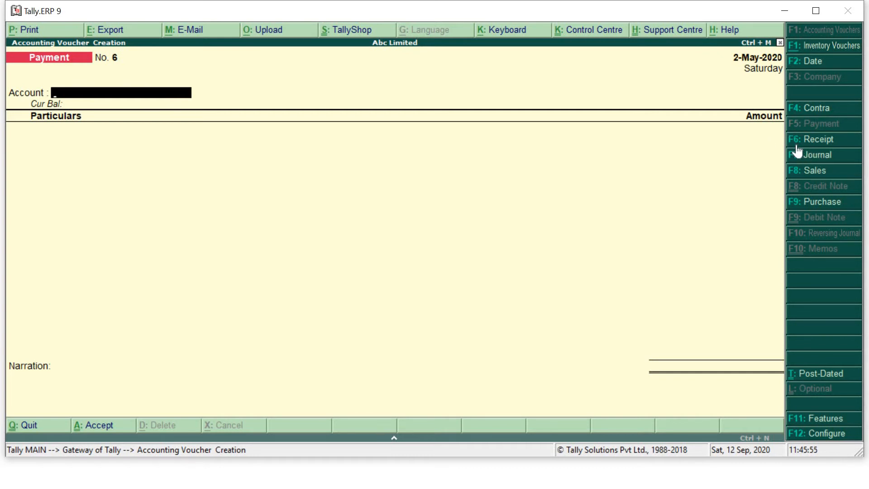
pyautogui.moveTo(818, 159)
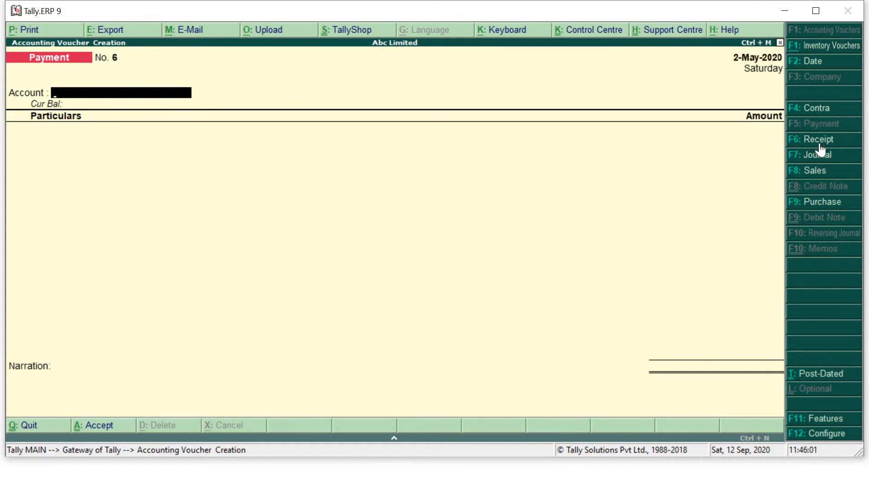
pyautogui.moveTo(820, 147)
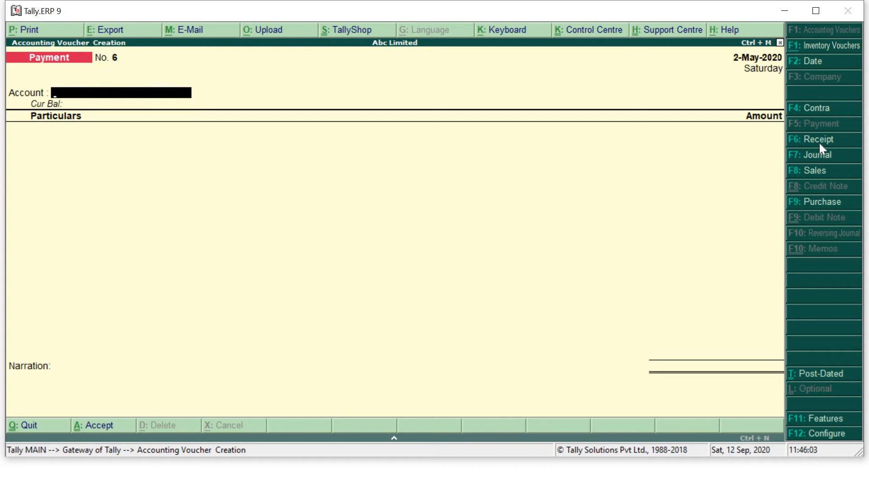
# Step: Switch the voucher type to Receipt with F6
pyautogui.click(818, 139)
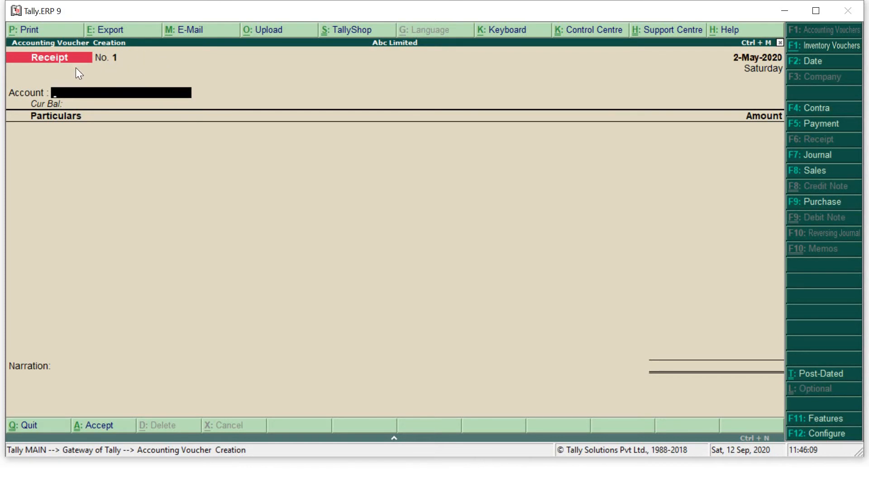
pyautogui.moveTo(489, 254)
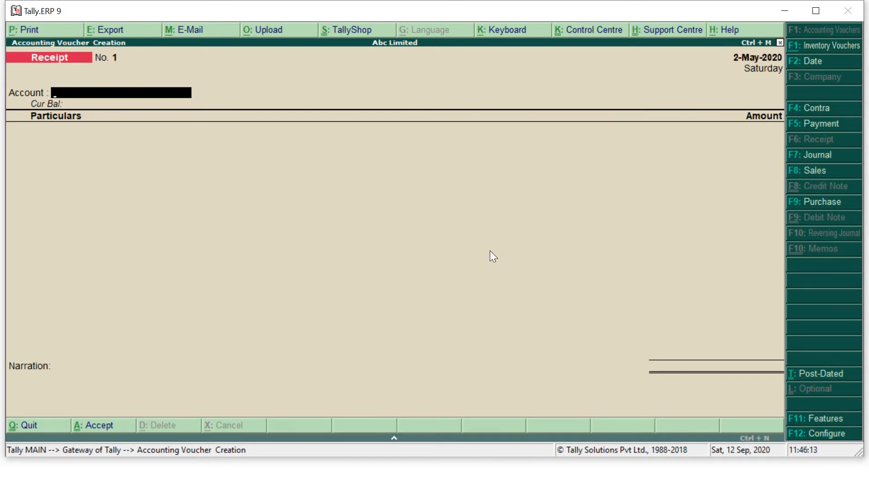
# Step: Return to Tally and bring up the Change Voucher Date prompt with F2
pyautogui.press('alt+tab')
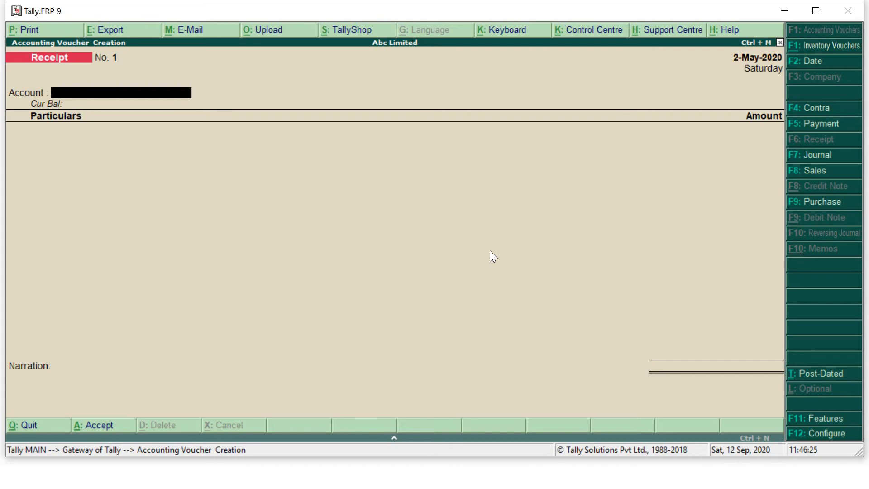
pyautogui.press('F2')
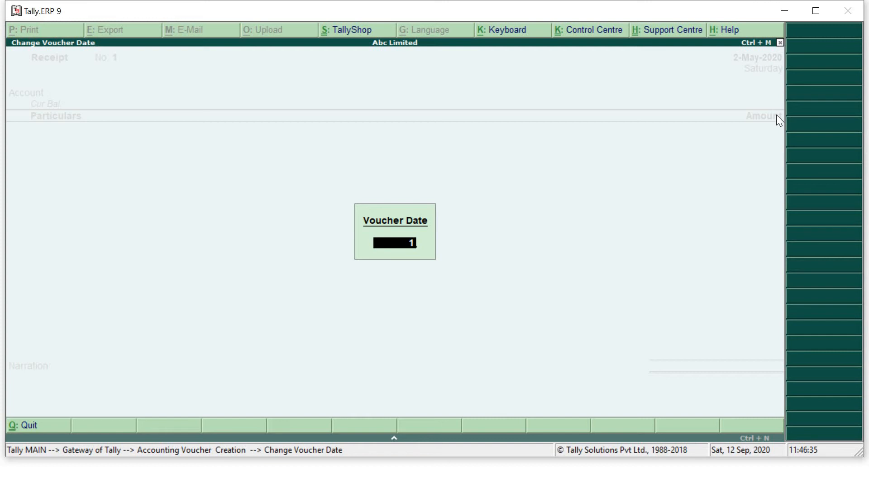
# Step: Set the receipt voucher date to 1-4-2020
pyautogui.write('1-4-2020')
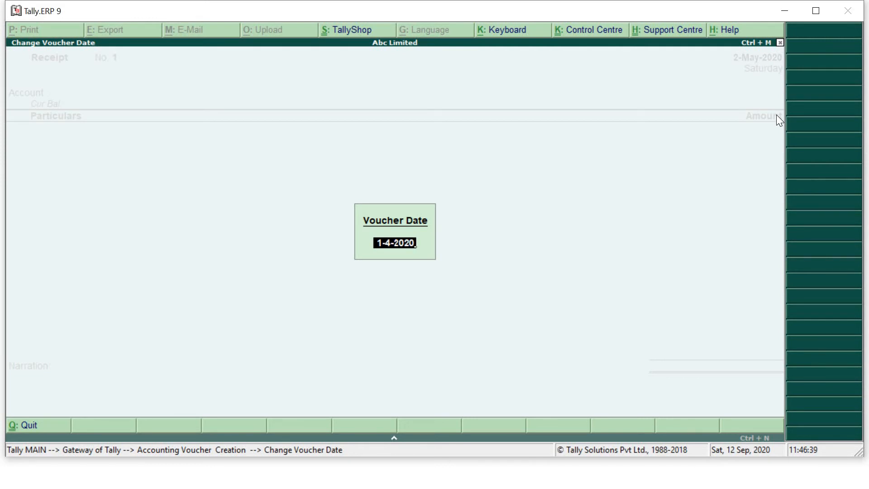
pyautogui.press('Enter')
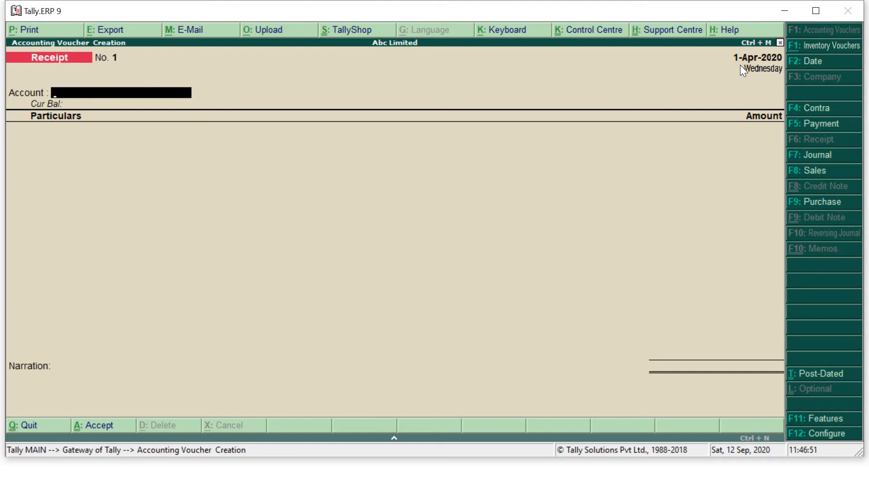
# Step: Select Cash as the account and type R in the first particulars line
pyautogui.write('Cash')
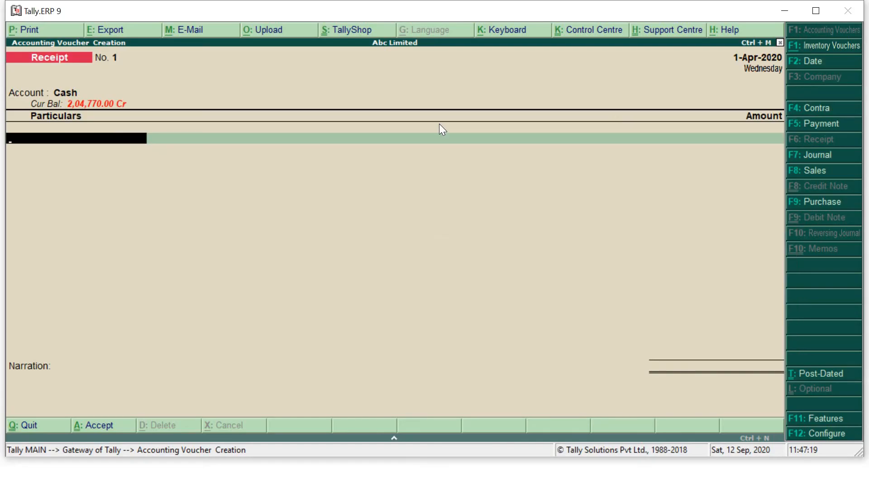
pyautogui.moveTo(28, 148)
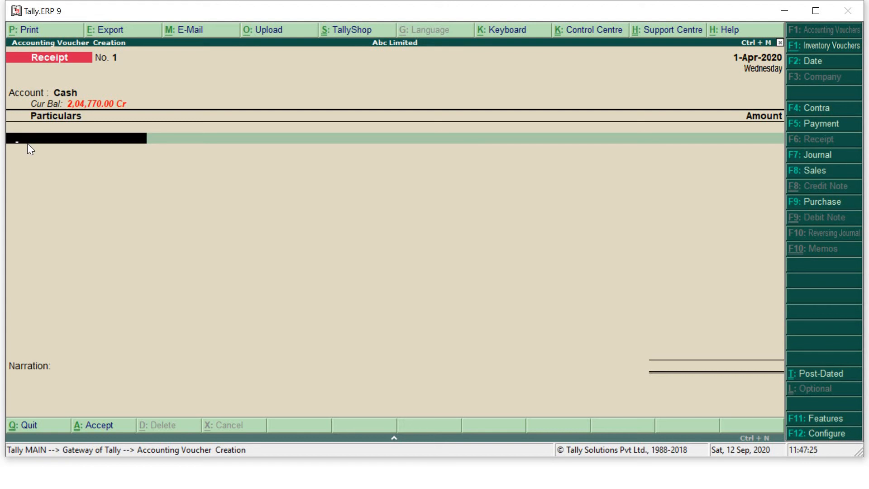
pyautogui.write('R')
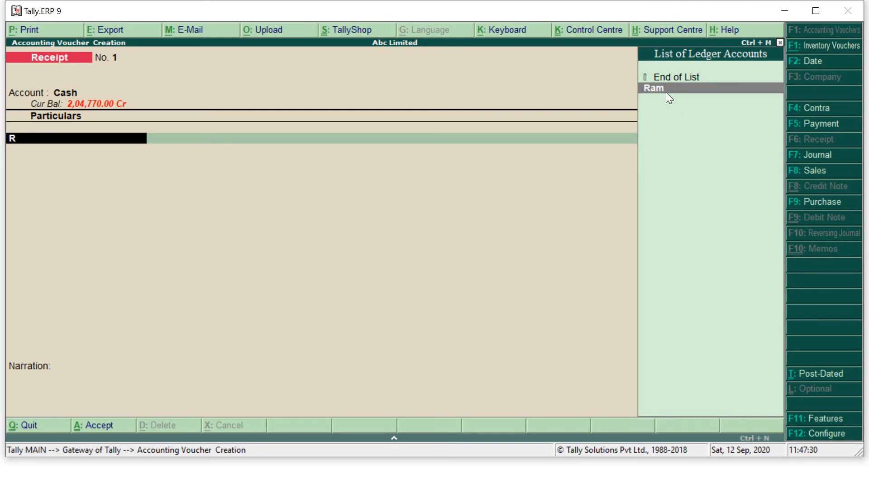
pyautogui.moveTo(44, 228)
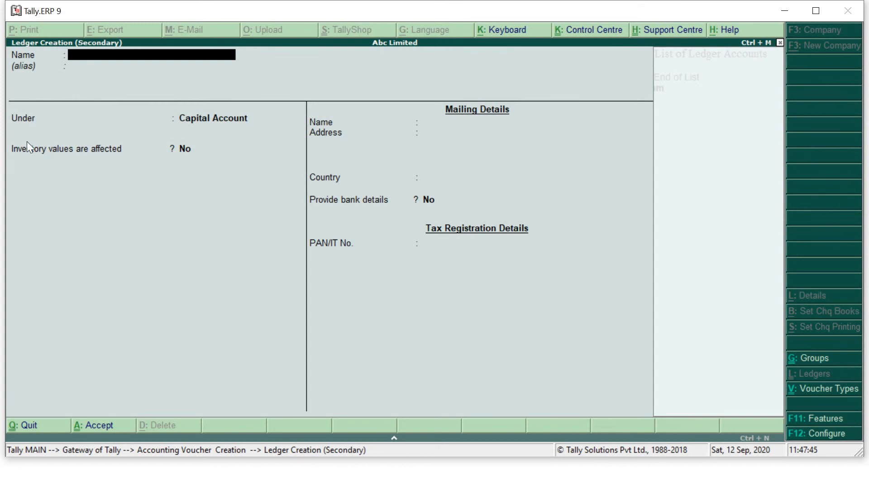
pyautogui.moveTo(133, 43)
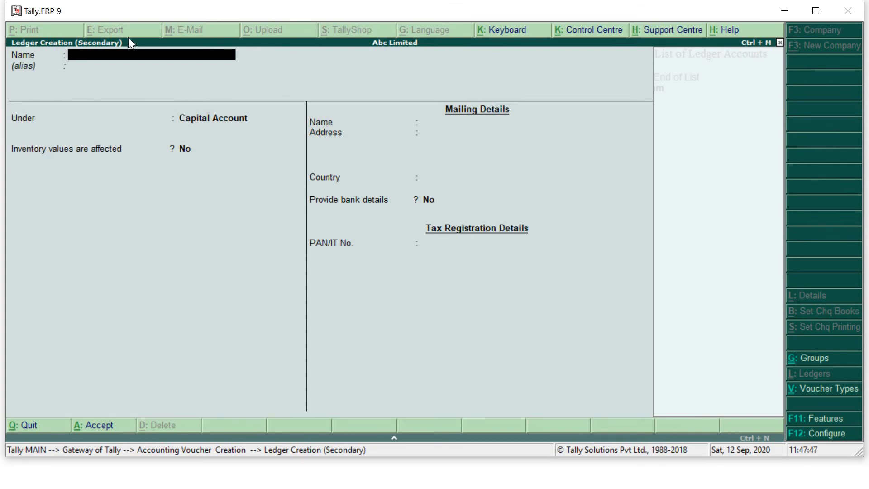
# Step: Create and save the Rent Received ledger under Indirect Incomes
pyautogui.write('R')
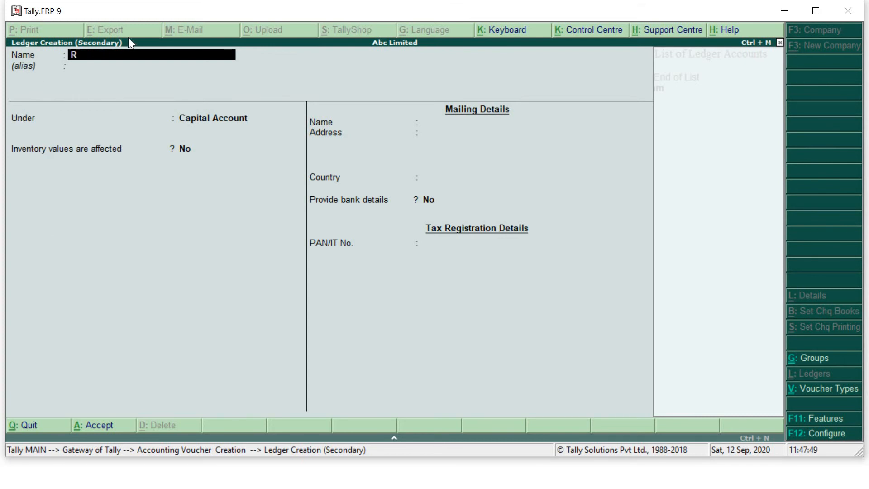
pyautogui.write('ent Received')
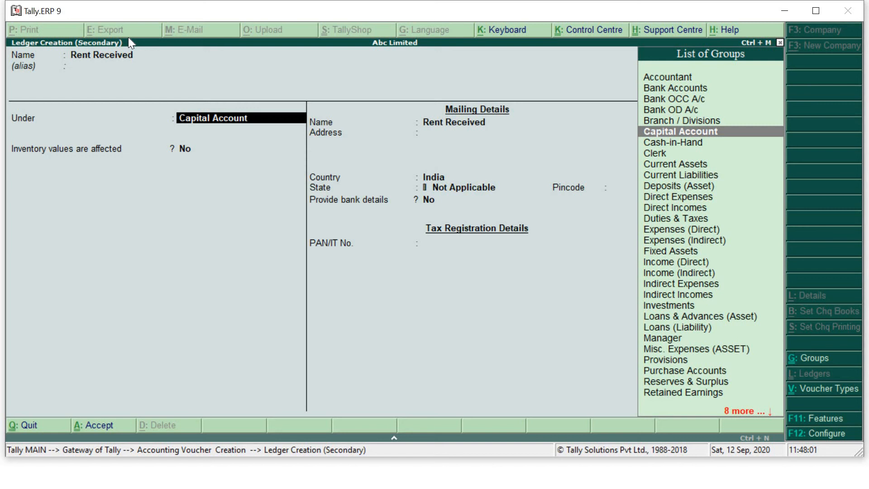
pyautogui.write('In')
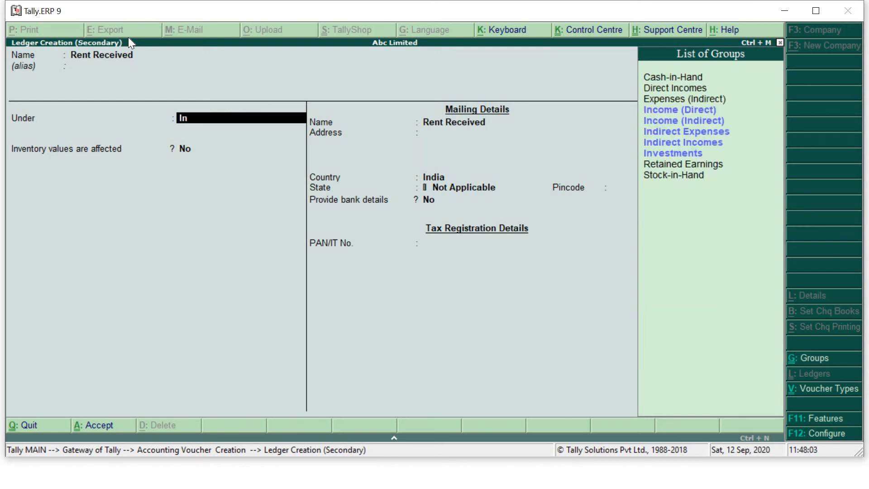
pyautogui.write('direct Incomes')
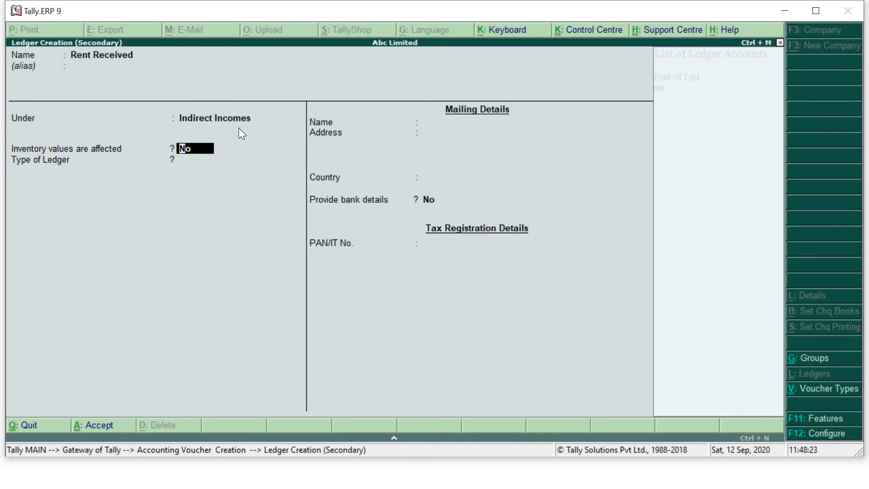
pyautogui.press('Enter')
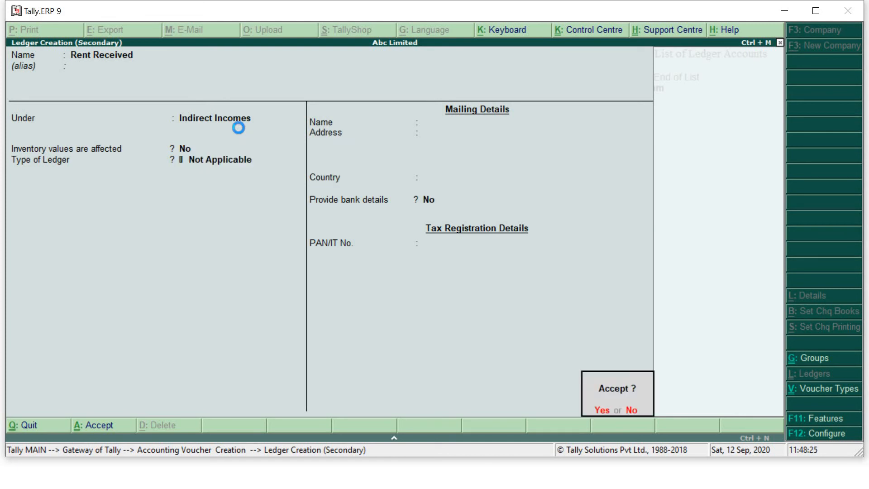
pyautogui.click(600, 410)
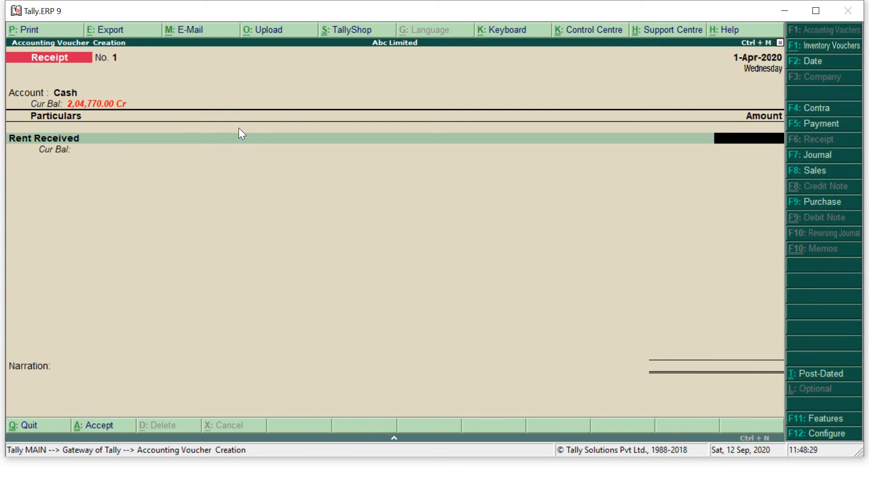
pyautogui.moveTo(613, 122)
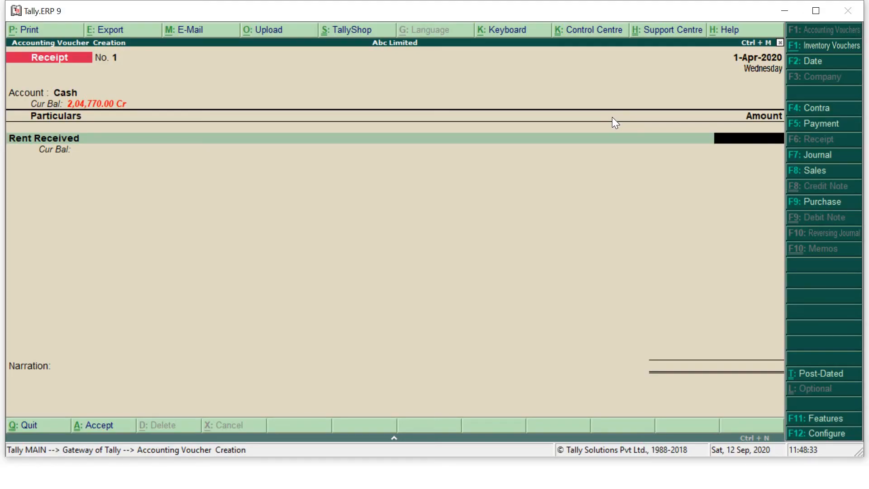
# Step: Enter 15,900 against Rent Received, add a 'being rent received' narration, and save
pyautogui.write('1590')
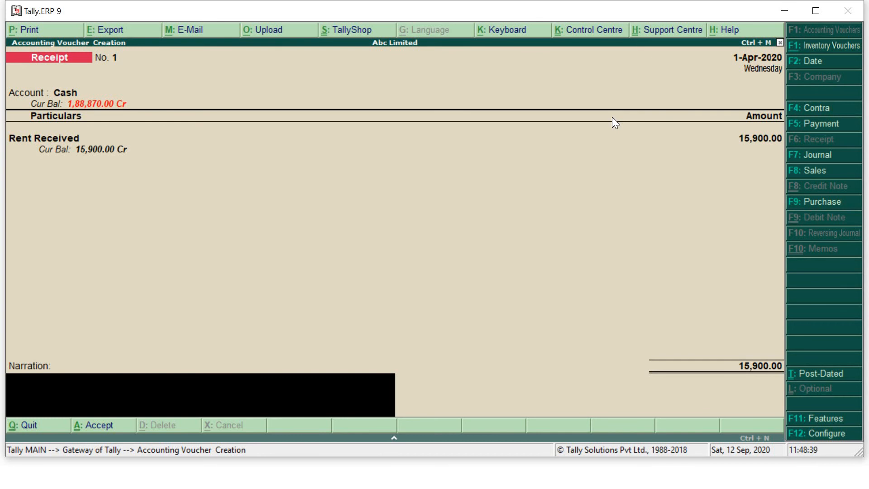
pyautogui.write('being rent recei')
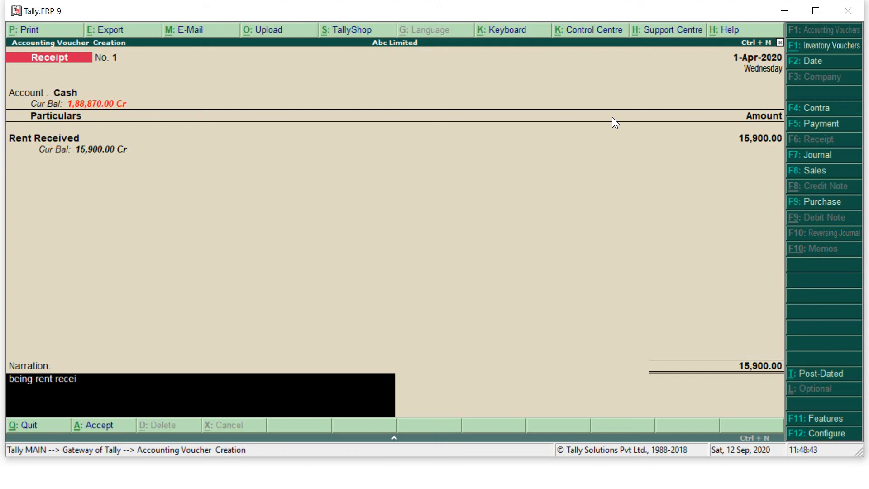
pyautogui.write('ved from')
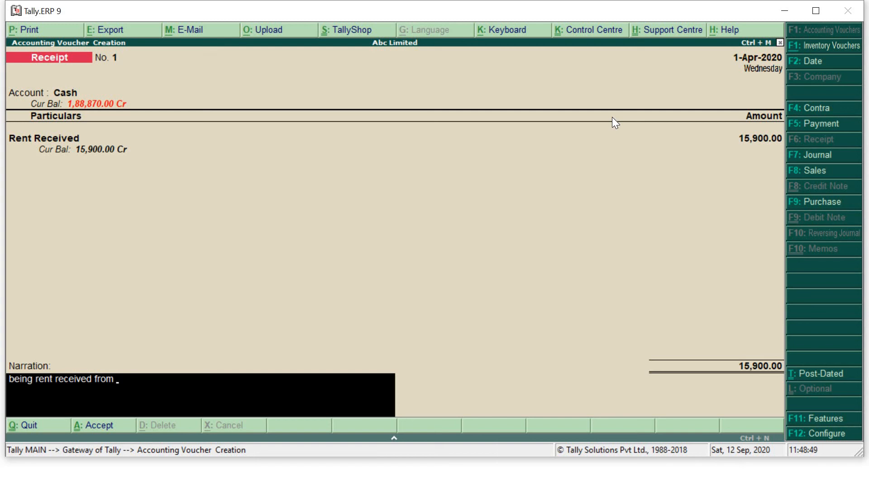
pyautogui.press('Backspace')
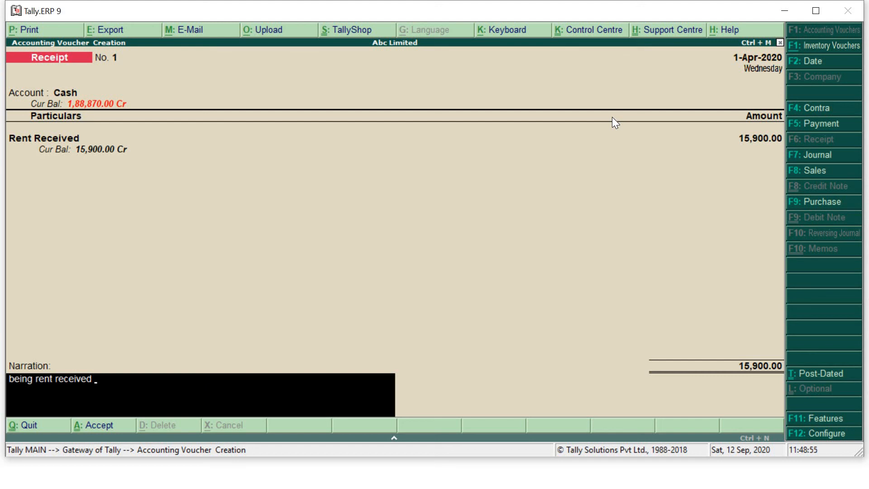
pyautogui.press('Enter')
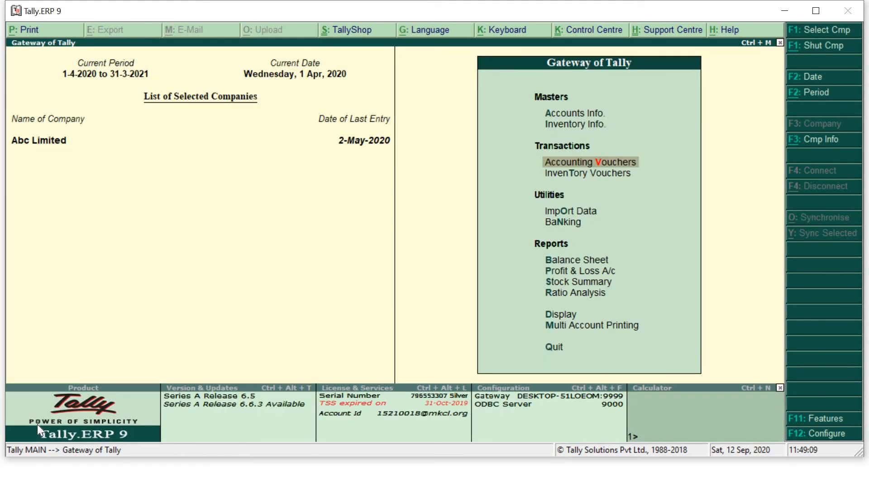
# Step: Drill from Profit & Loss through Indirect Incomes into Rent Received's ledger vouchers
pyautogui.click(577, 270)
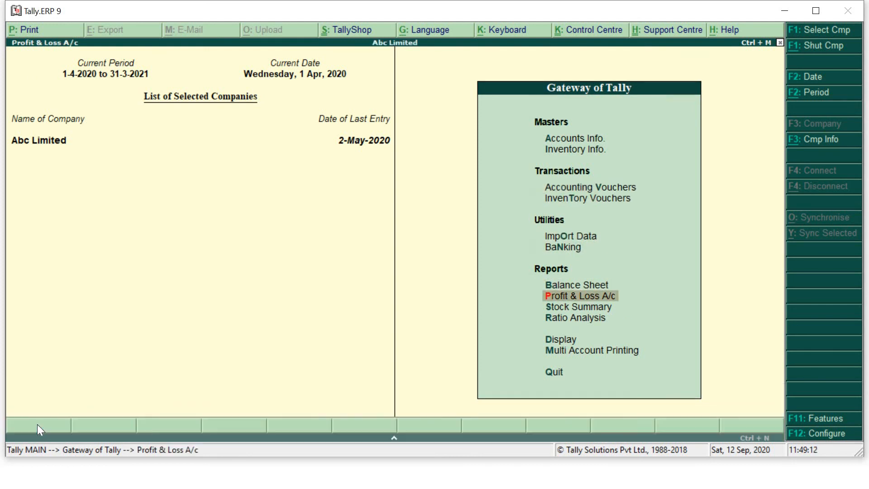
pyautogui.click(581, 296)
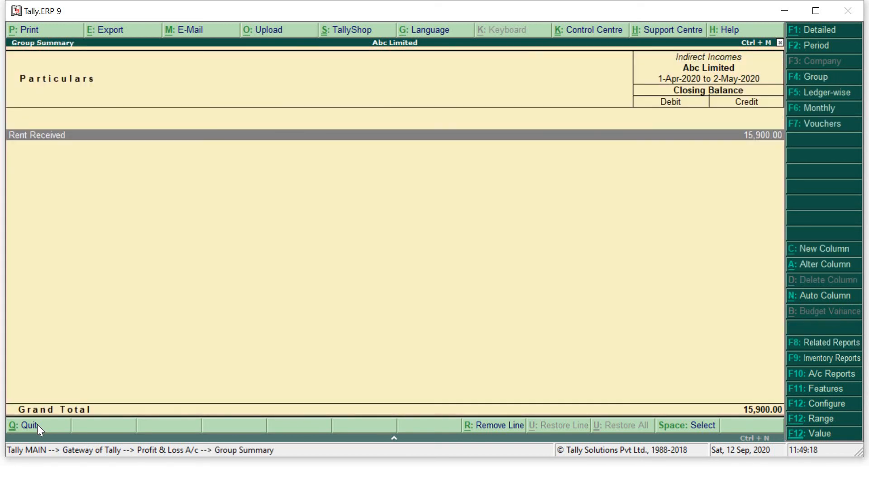
pyautogui.doubleClick(37, 135)
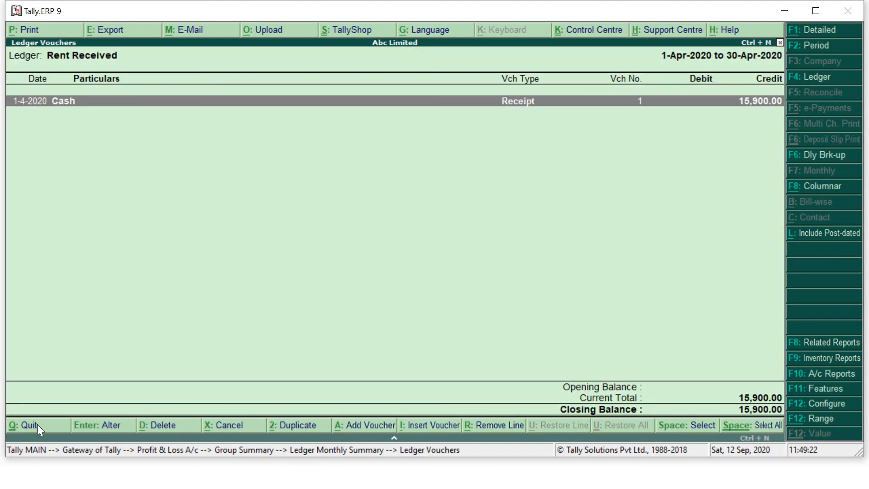
pyautogui.moveTo(621, 160)
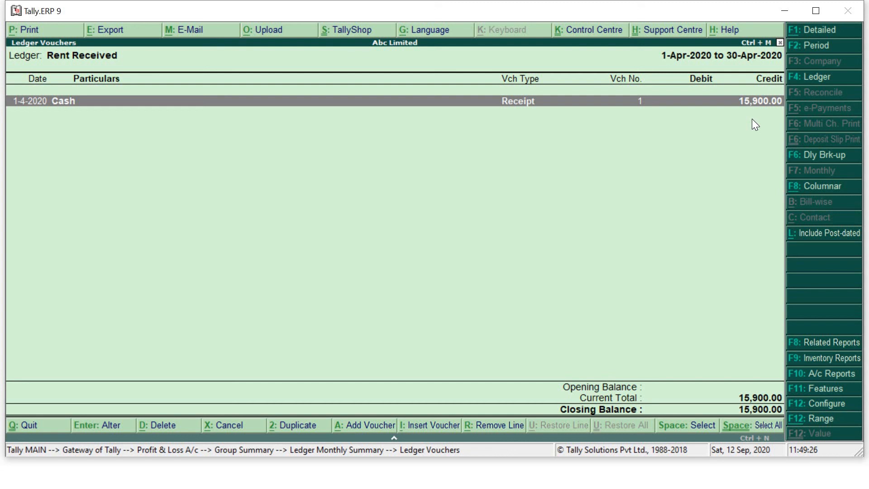
pyautogui.moveTo(75, 67)
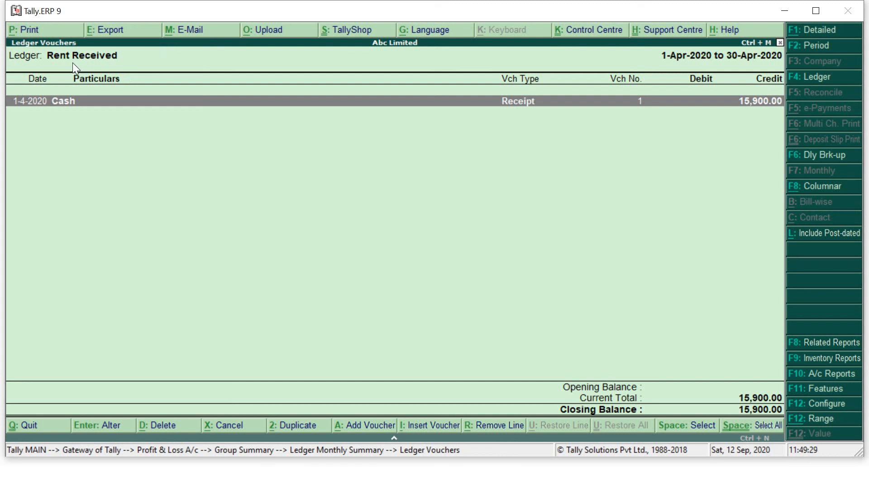